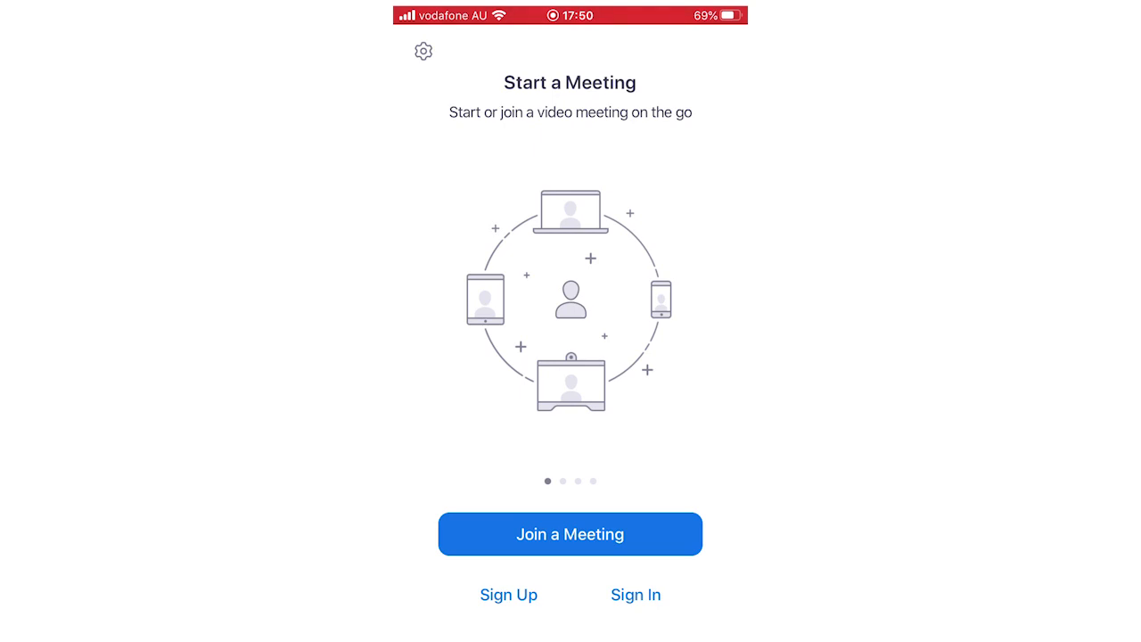
Go from the Zoom welcome page to the sign-in form with SSO, Google and Facebook options
left_click(635, 594)
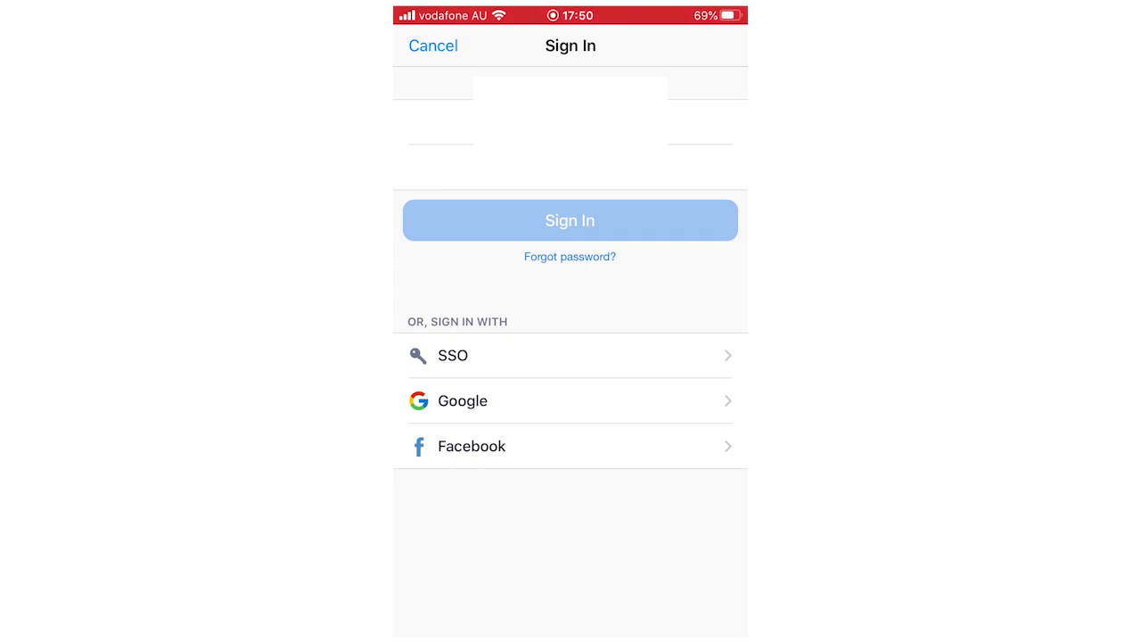
Use Forgot password, enter the account email address and send the reset request
left_click(569, 256)
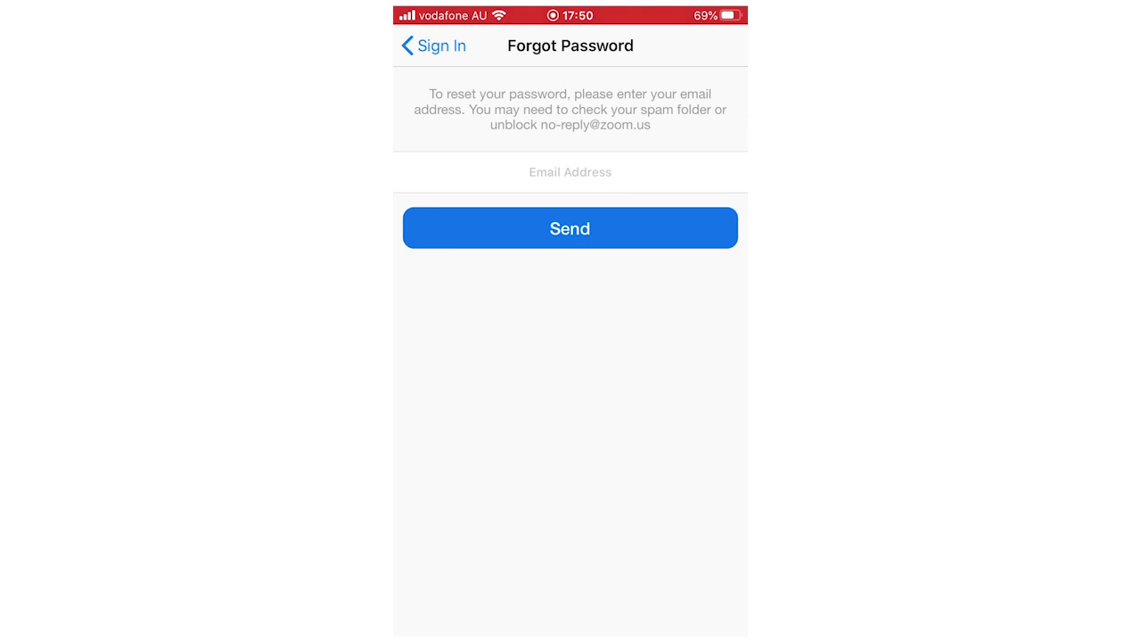
left_click(571, 171)
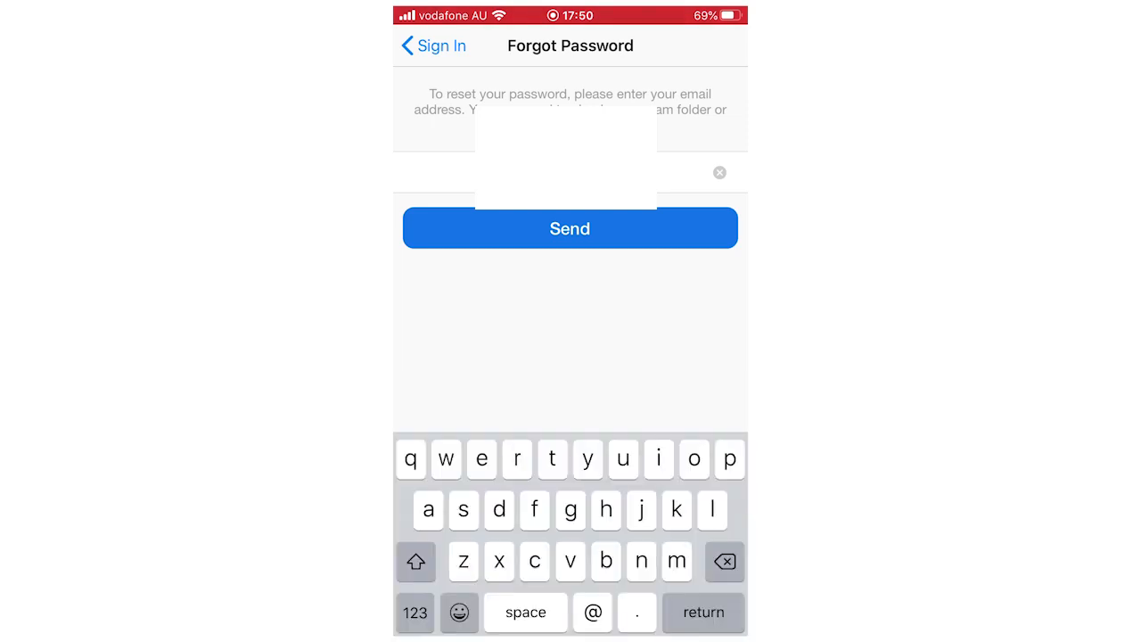
left_click(570, 228)
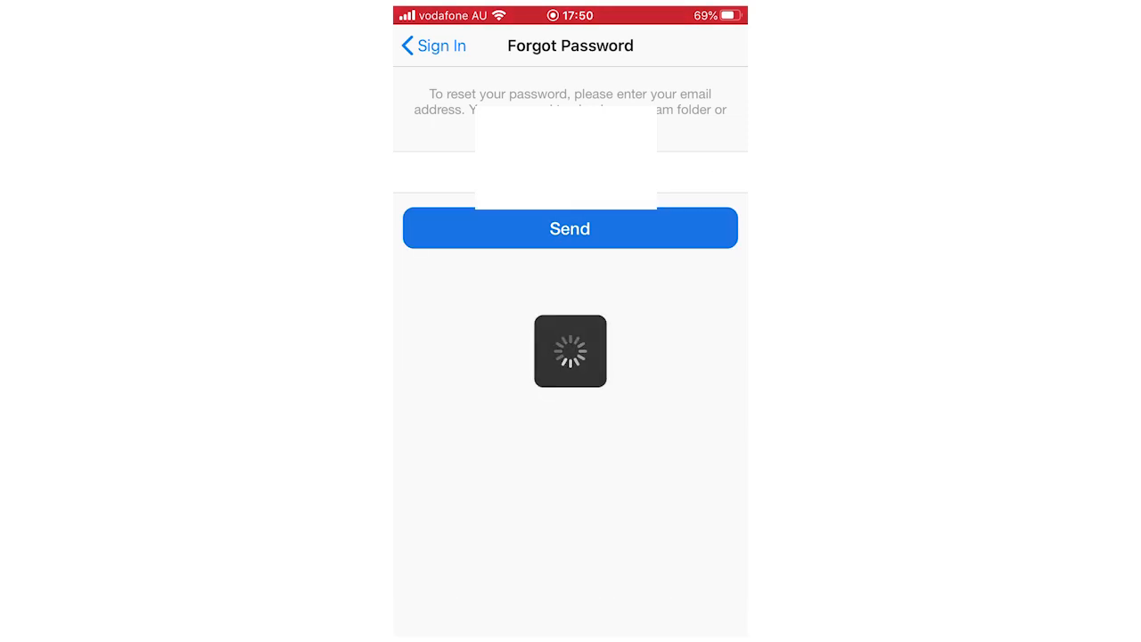
left_click(571, 228)
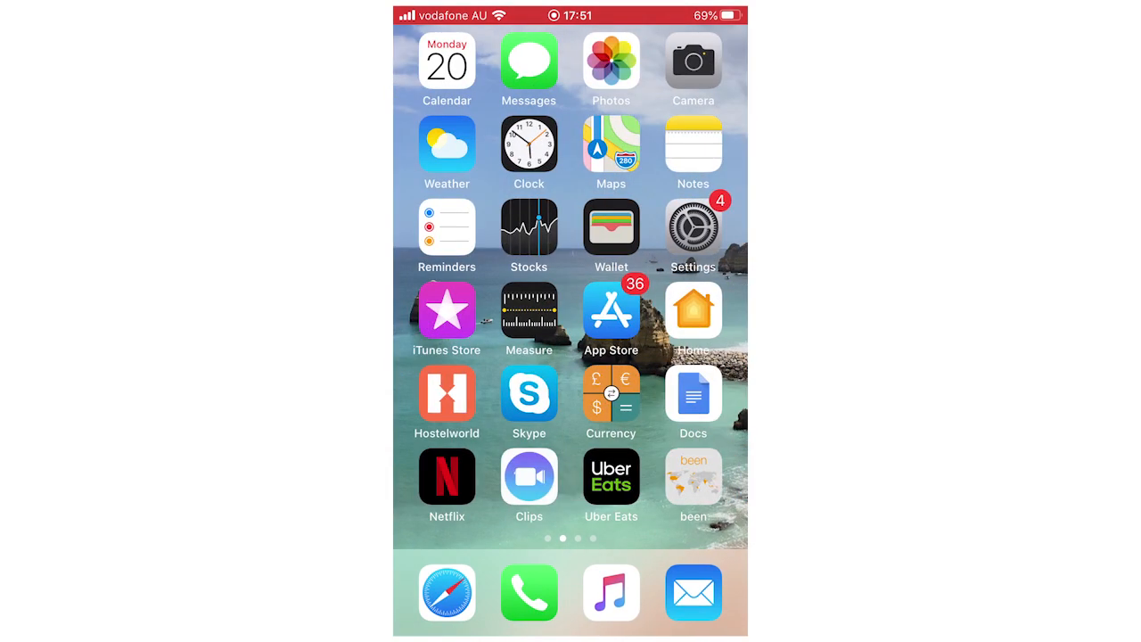
Swipe to the next home screen page and launch Gmail
scroll("left", 3)
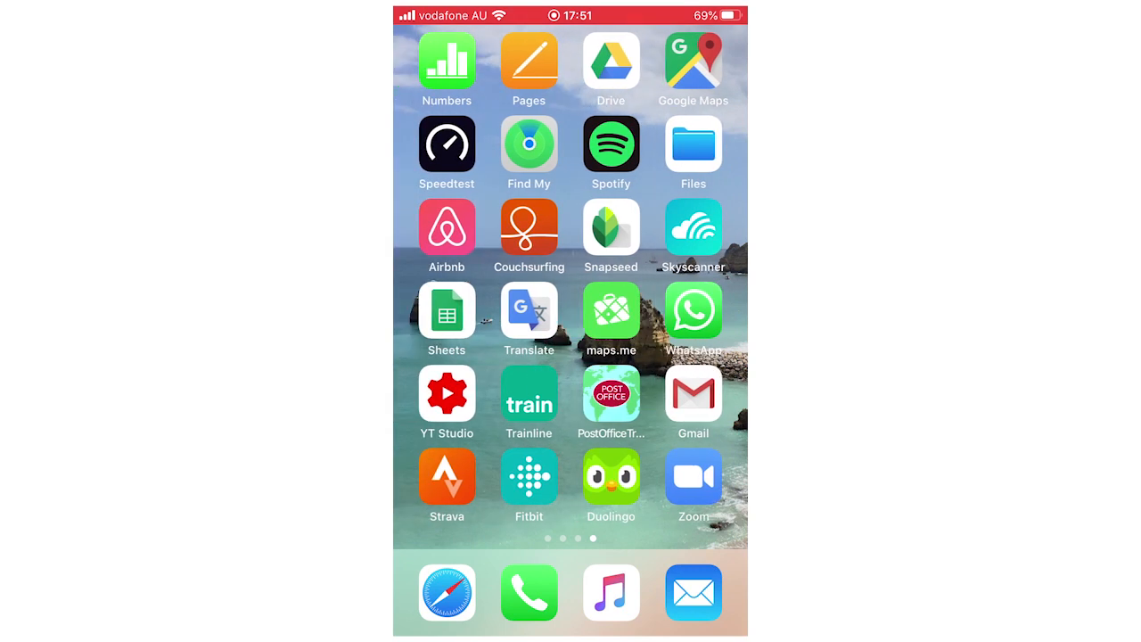
left_click(692, 392)
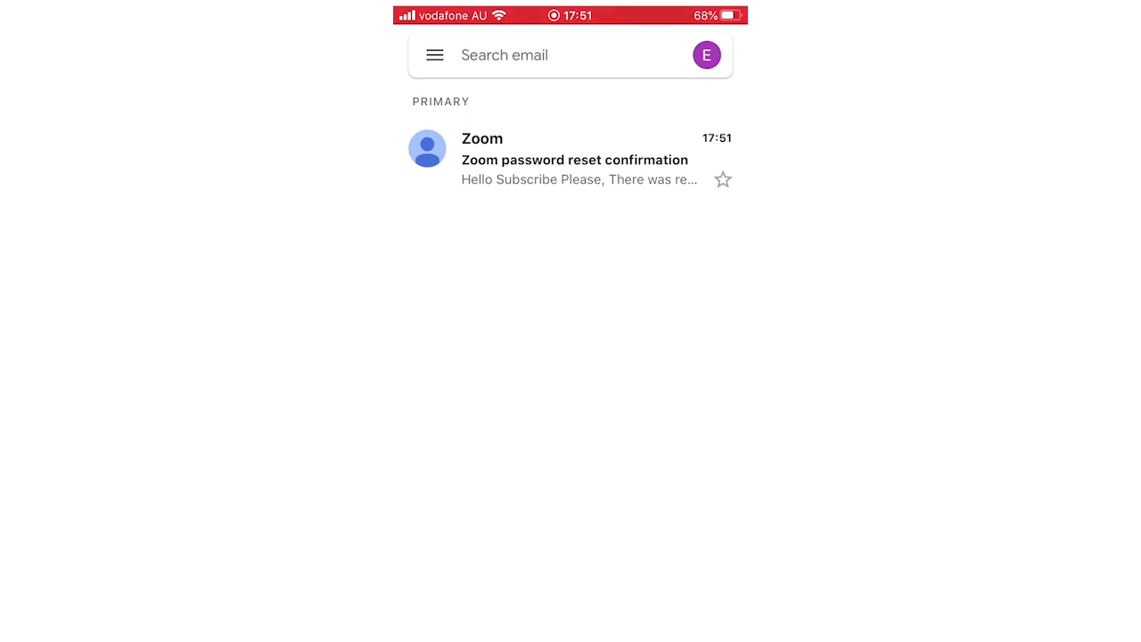
Read the Zoom reset email and follow 'Click here to change your password' to the reset page
left_click(575, 161)
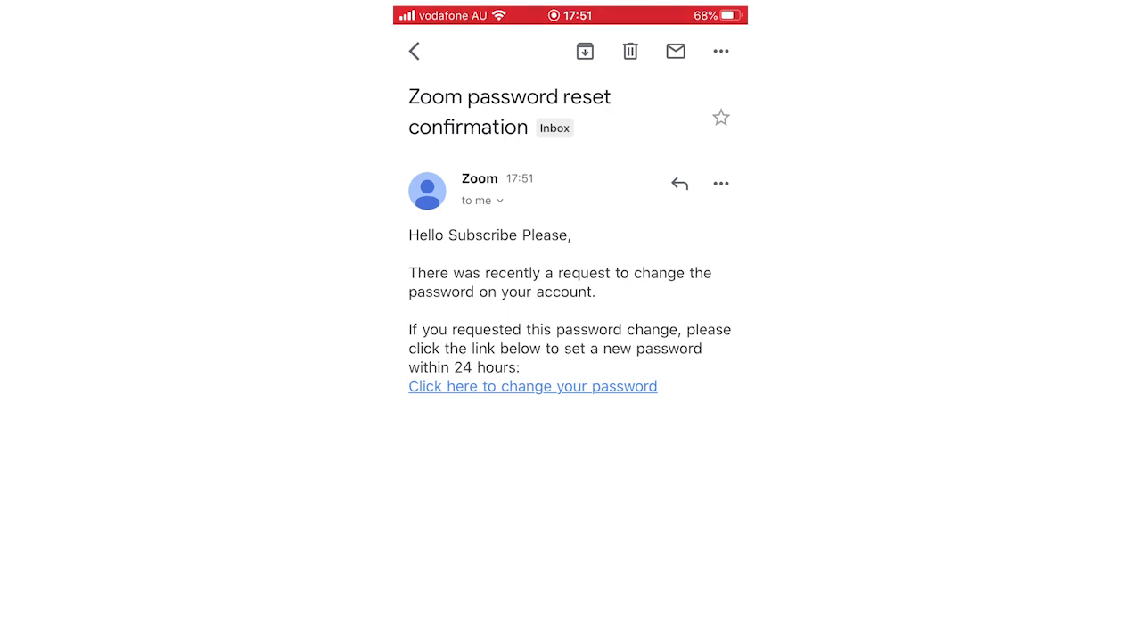
left_click(532, 385)
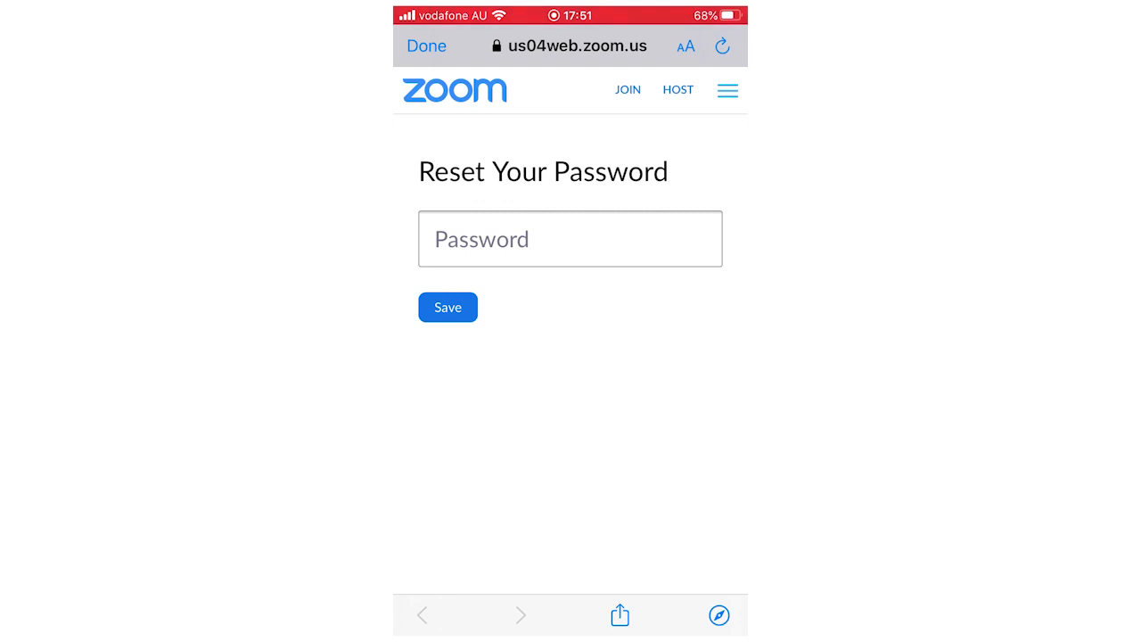
Enter the new password in both Password and Confirm Password fields and save it
left_click(569, 239)
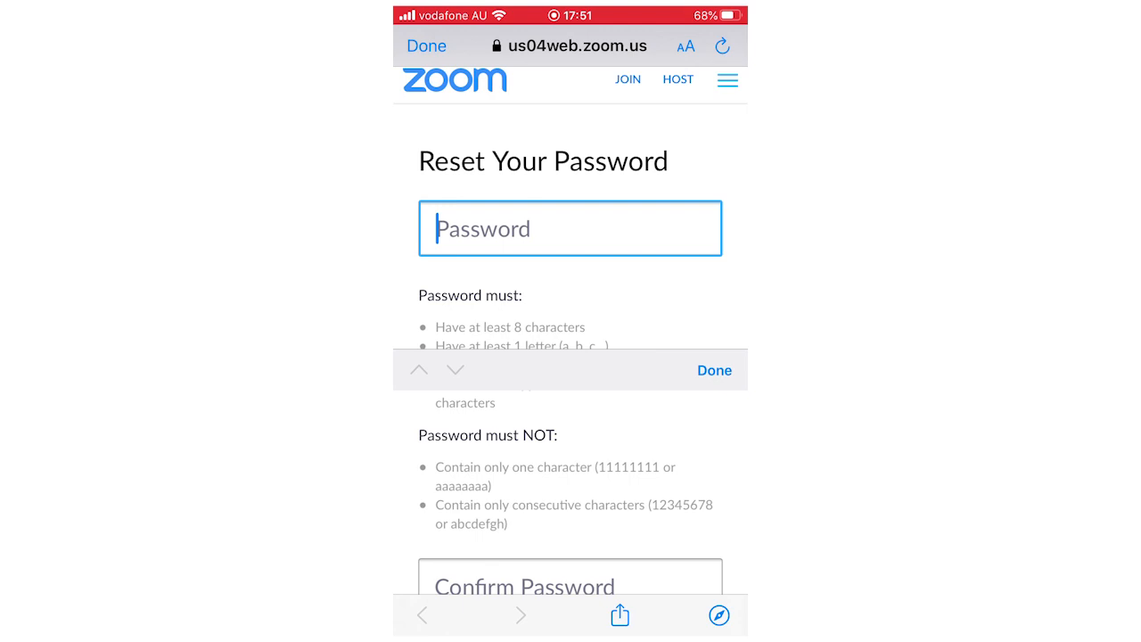
left_click(713, 369)
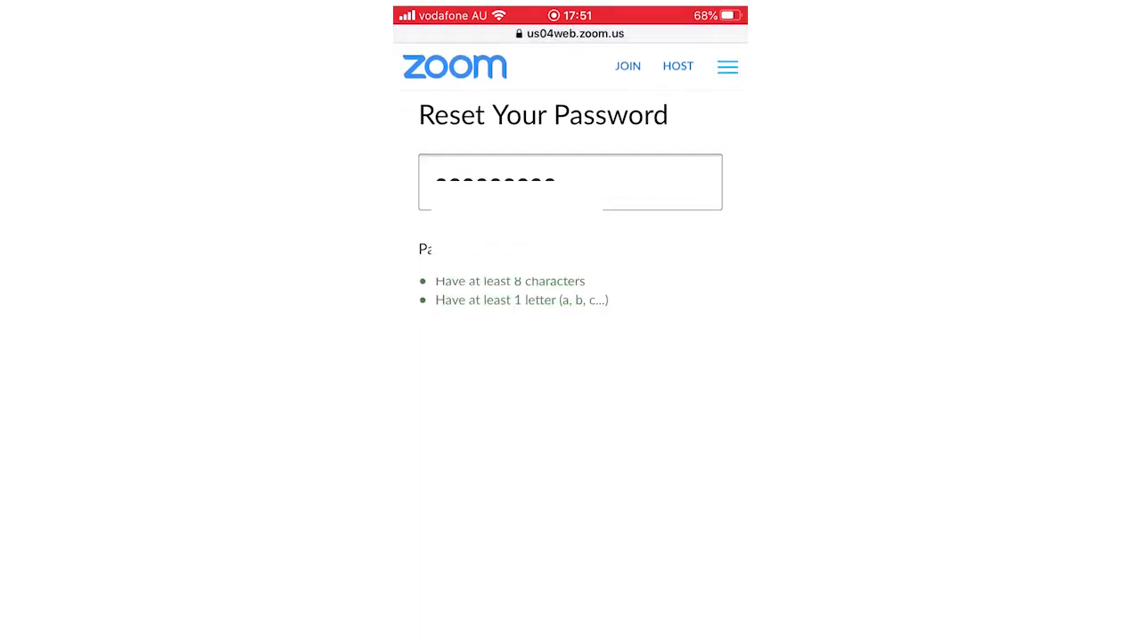
scroll("down", 3)
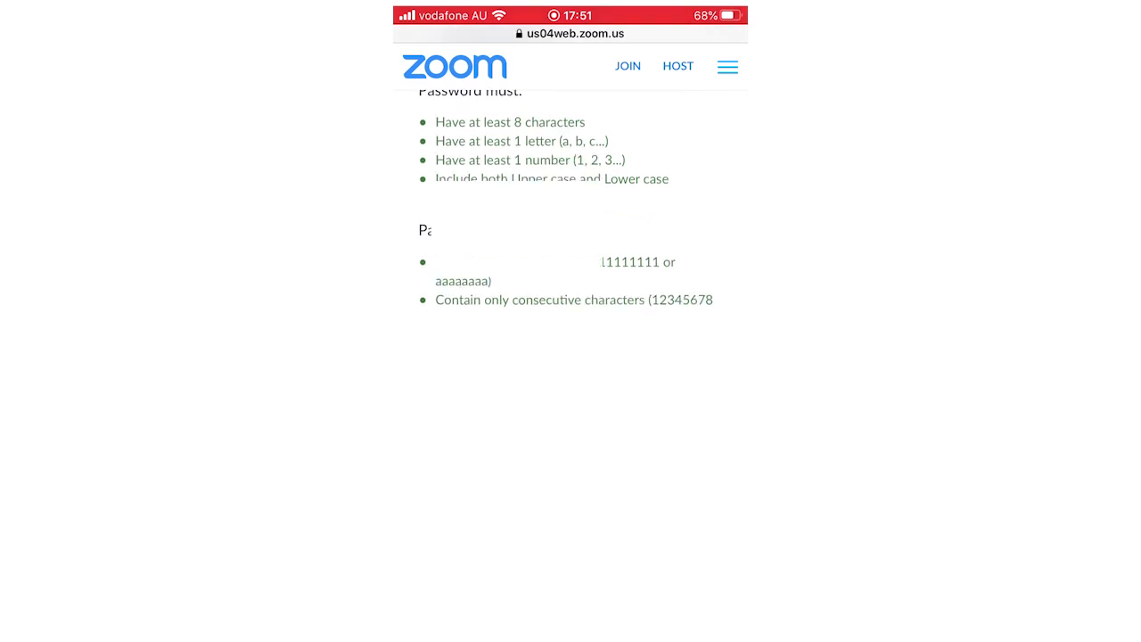
scroll("down", 3)
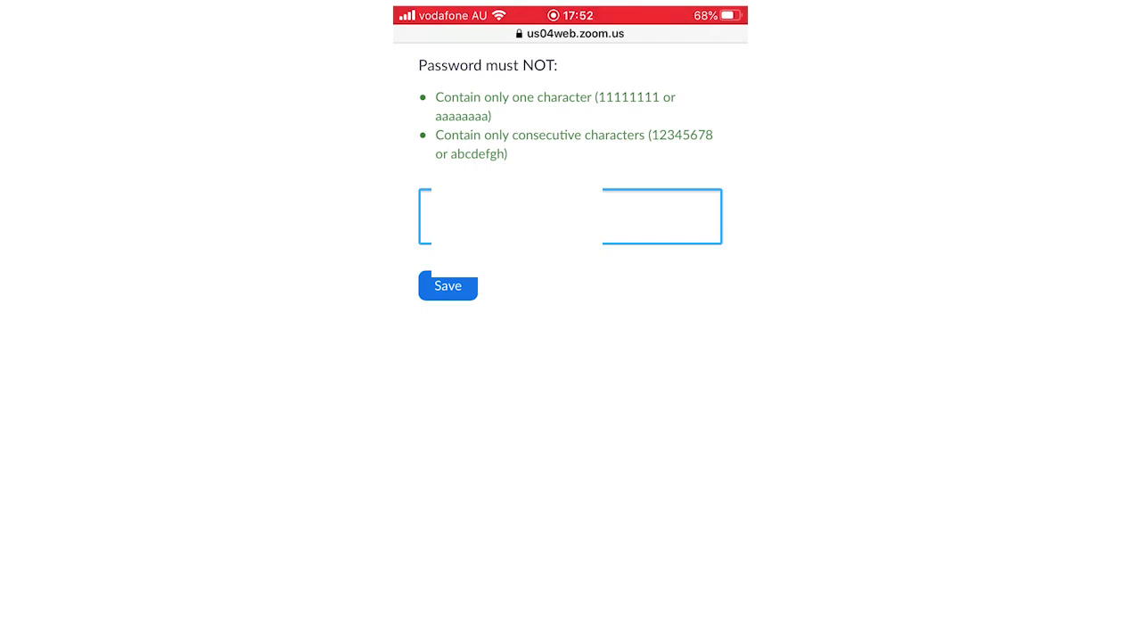
left_click(448, 285)
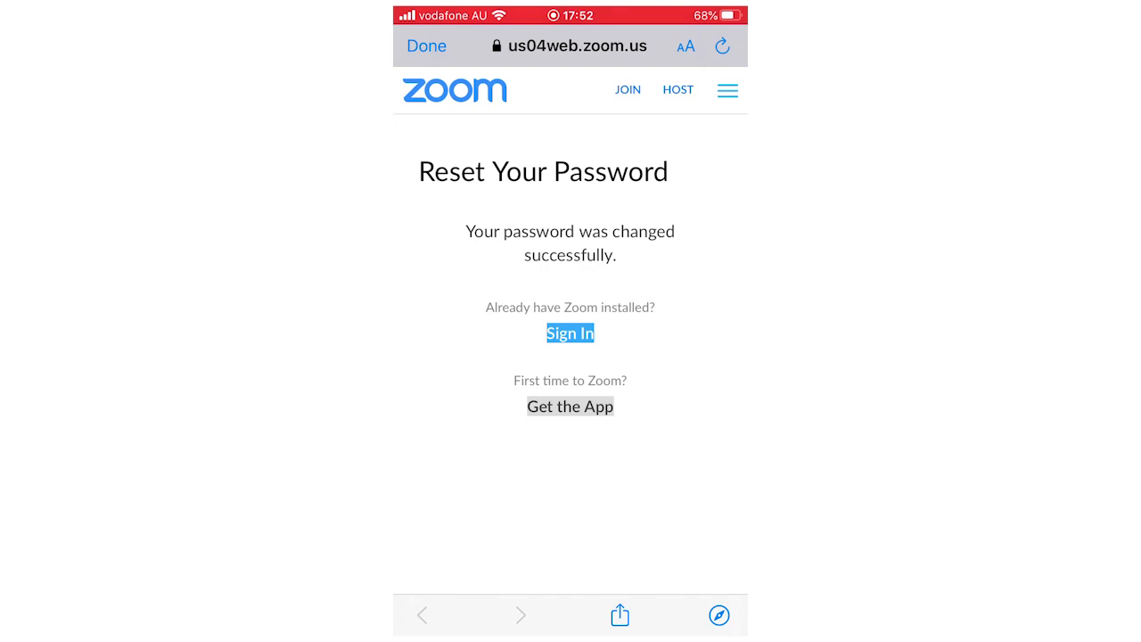
Use the success page's Sign In link to return to the Zoom app's sign-in screen
left_click(570, 334)
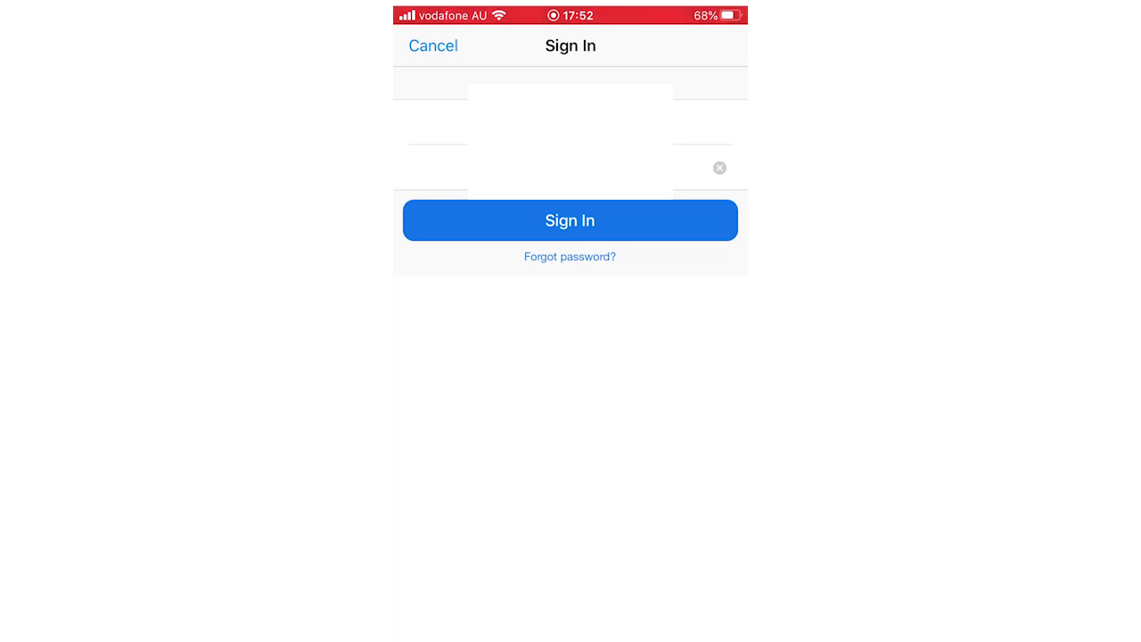
Replace the old password entry with the new one and sign in, reaching Meet & Chat
left_click(720, 168)
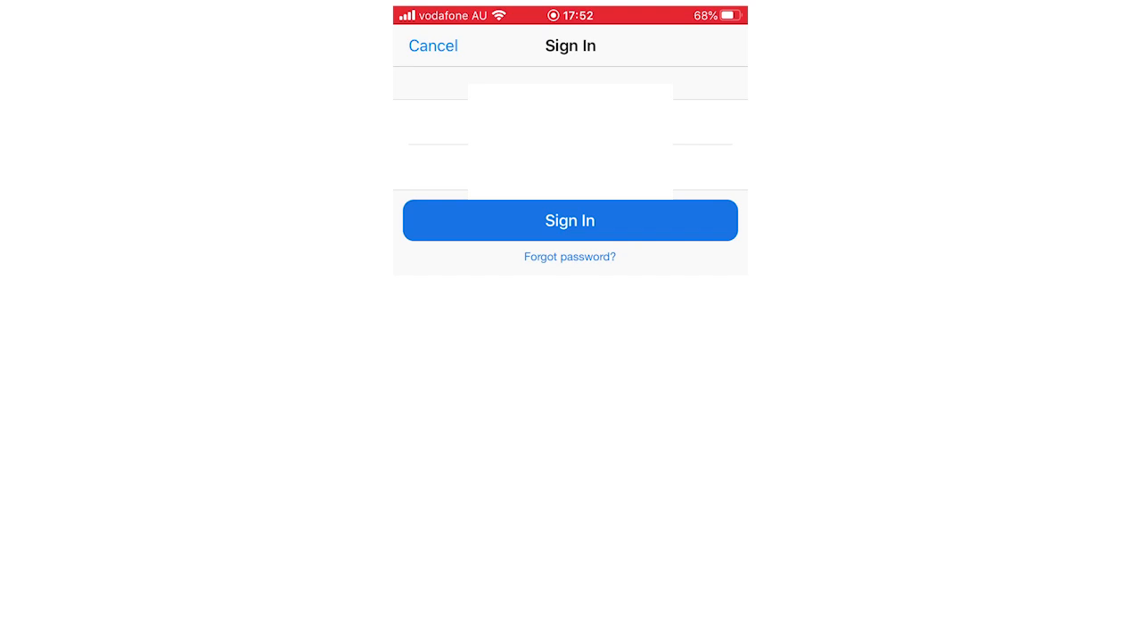
left_click(571, 221)
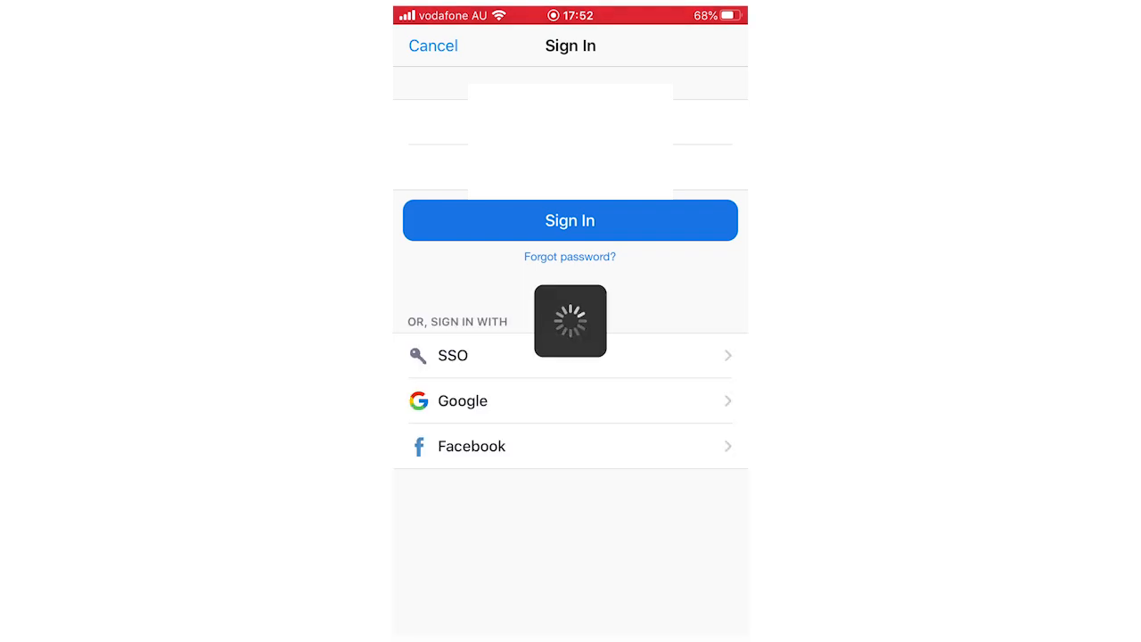
left_click(570, 221)
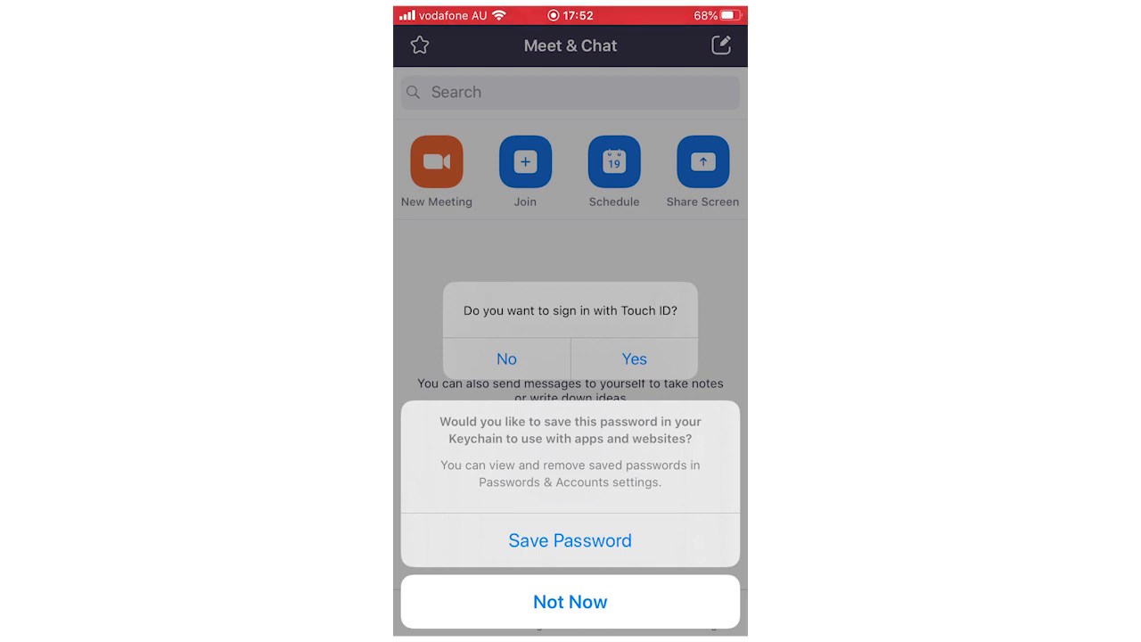
Answer Not Now to the Keychain prompt and No to the Touch ID prompt
left_click(571, 601)
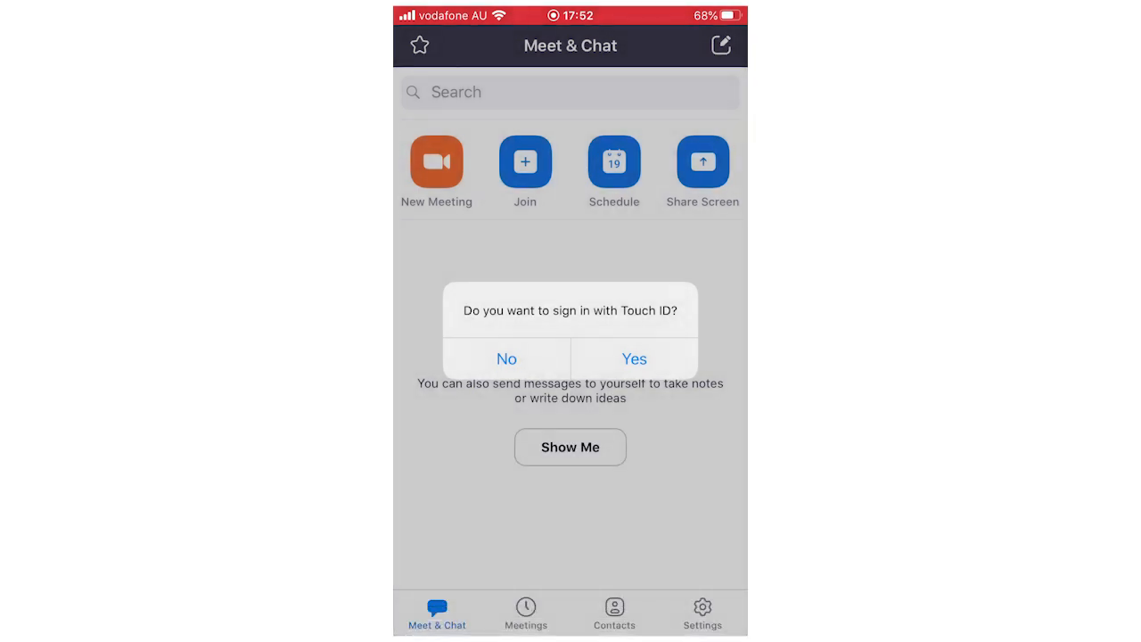
left_click(507, 359)
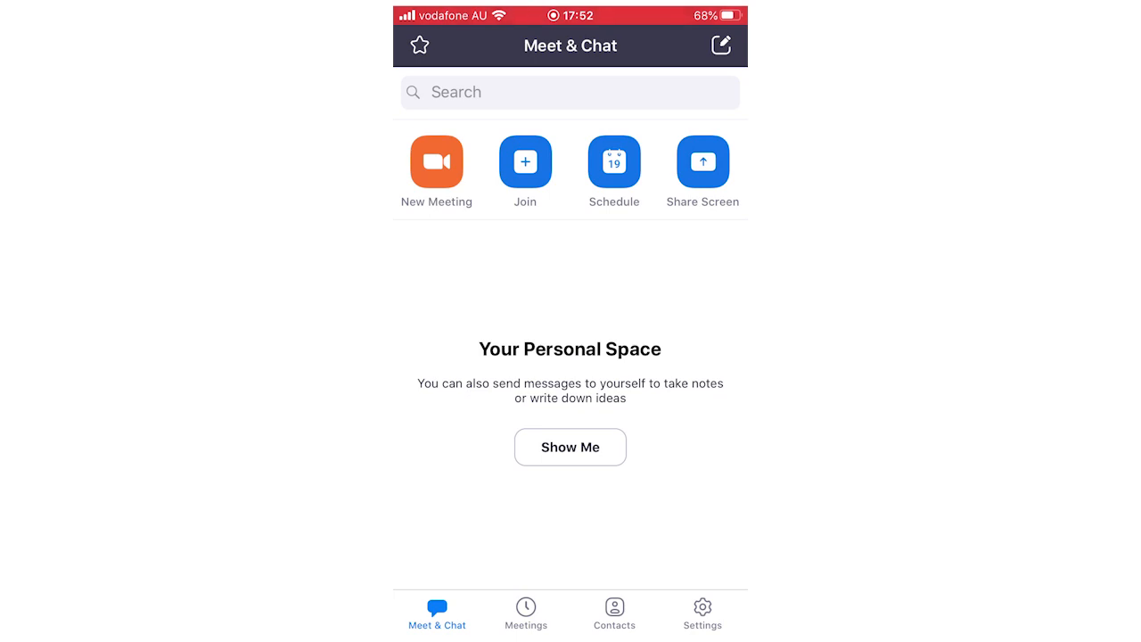